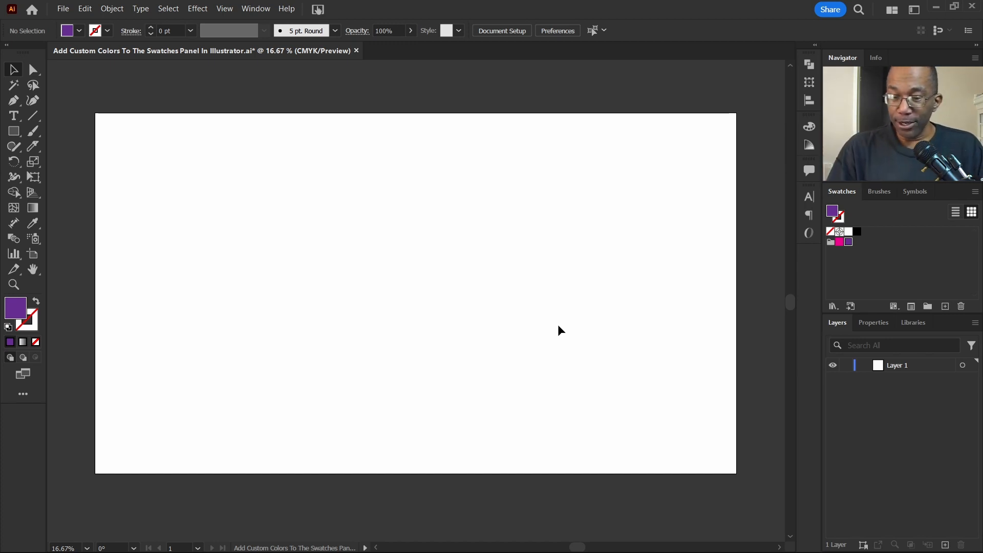
mouse_move(251, 224)
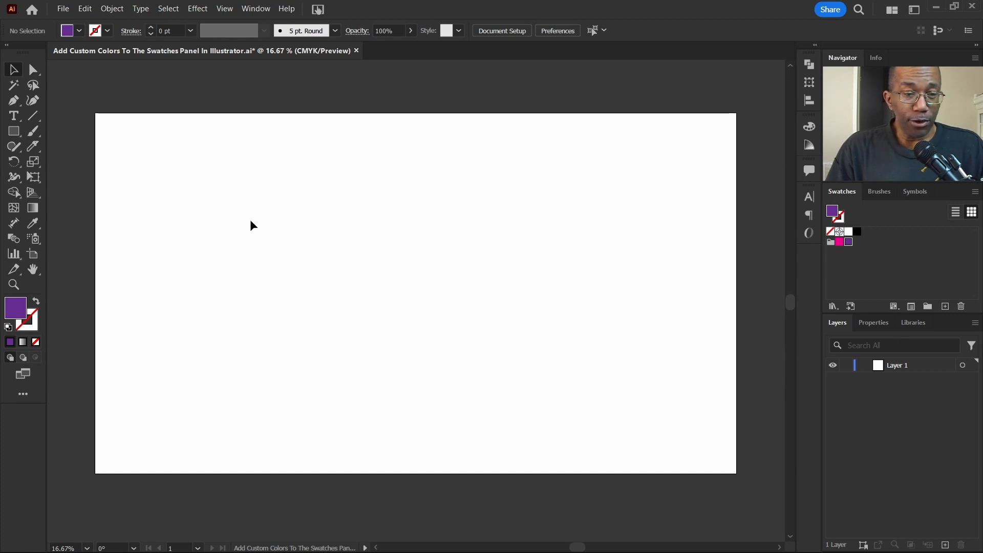
mouse_move(257, 146)
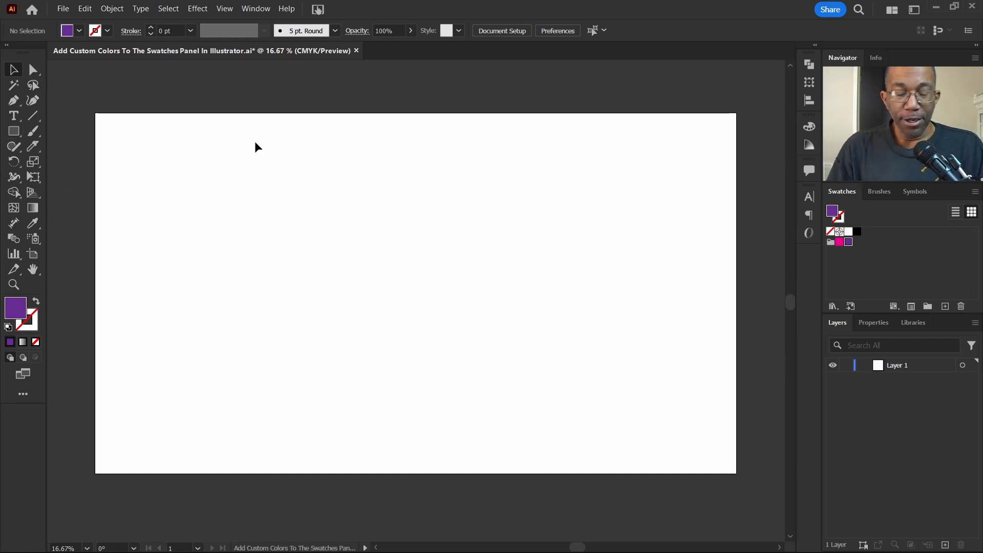
- Draw a square with the Rectangle tool and move it to the page's top-left
left_click(13, 131)
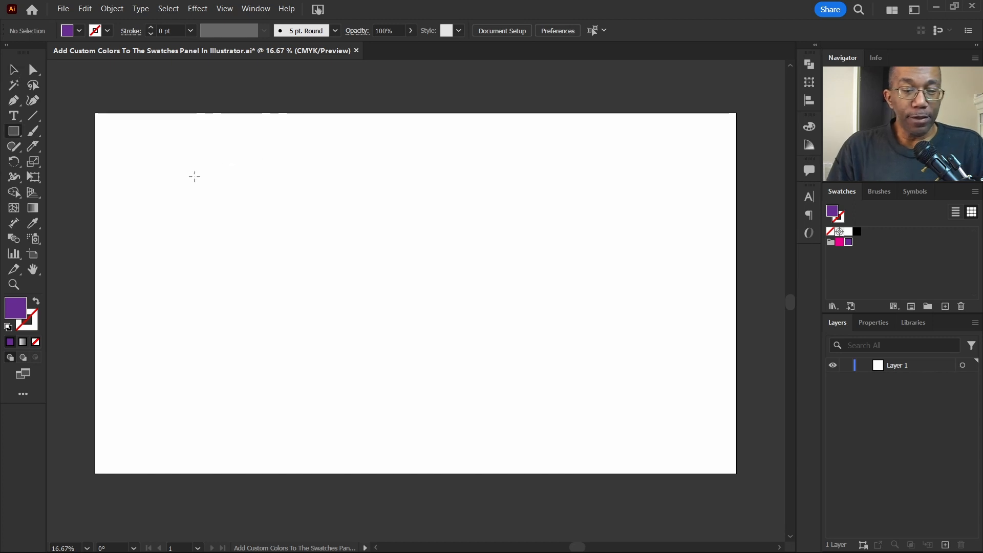
left_click_drag(196, 173, 249, 230)
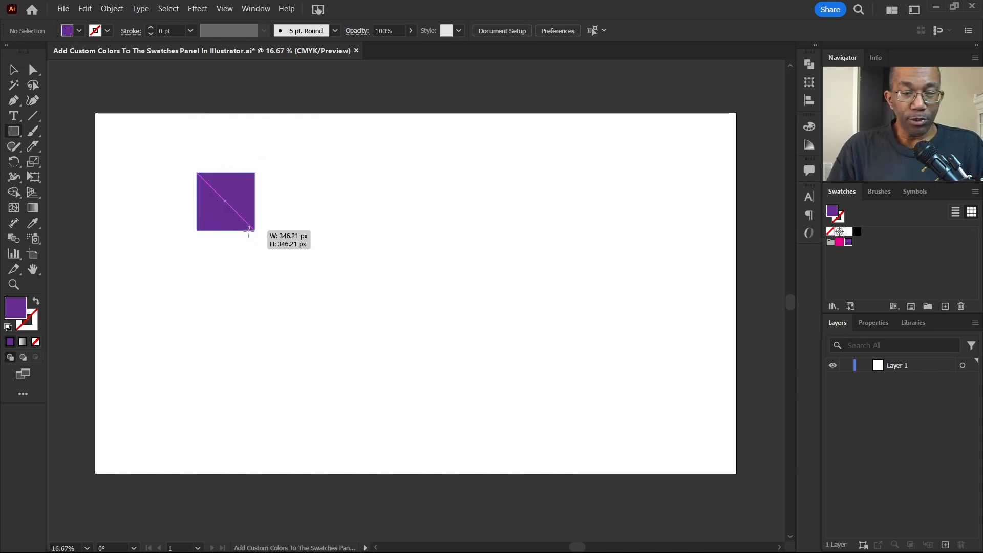
left_click_drag(248, 228, 268, 247)
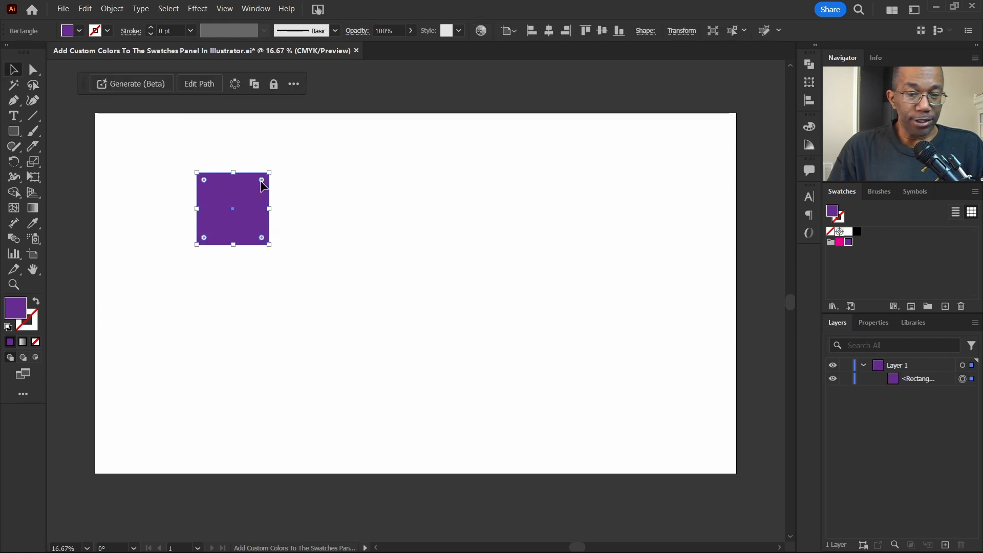
left_click_drag(232, 209, 179, 179)
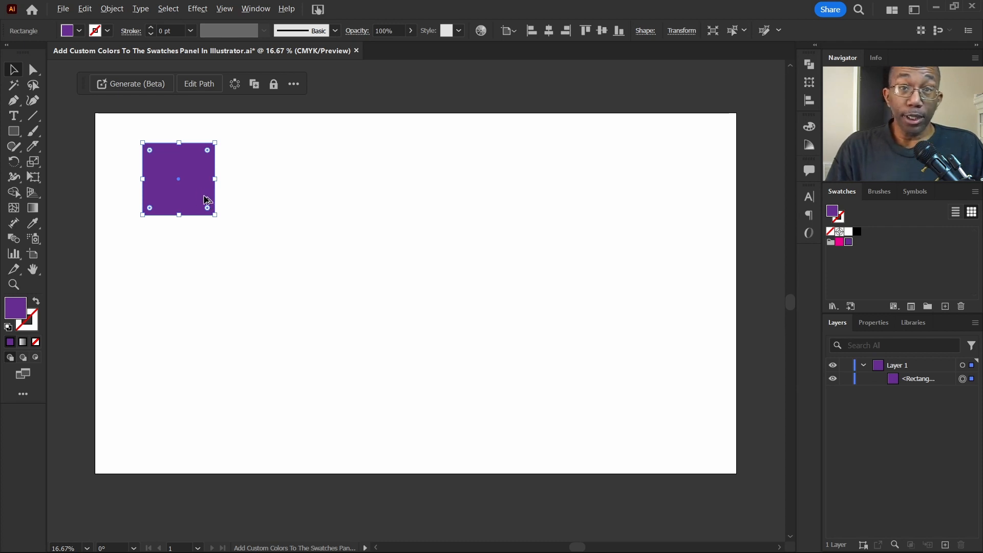
- Alt-drag a copy to the top-right, then fill the left square pink
left_click_drag(179, 179, 626, 179)
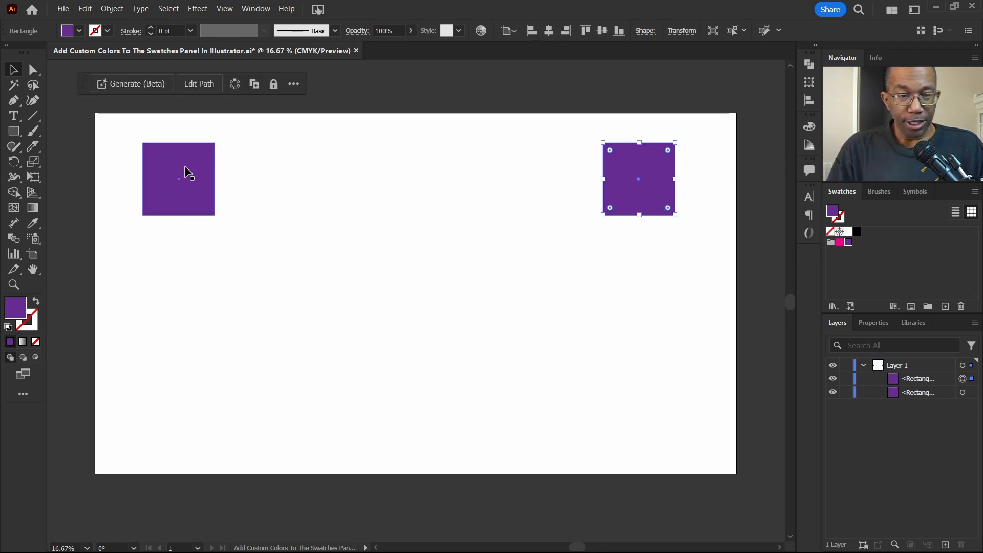
left_click(178, 179)
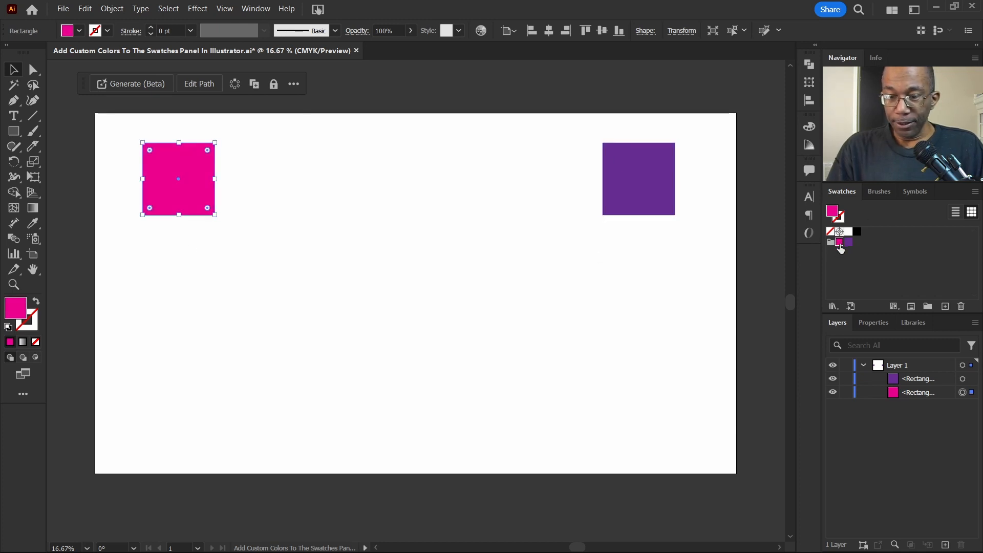
left_click(355, 233)
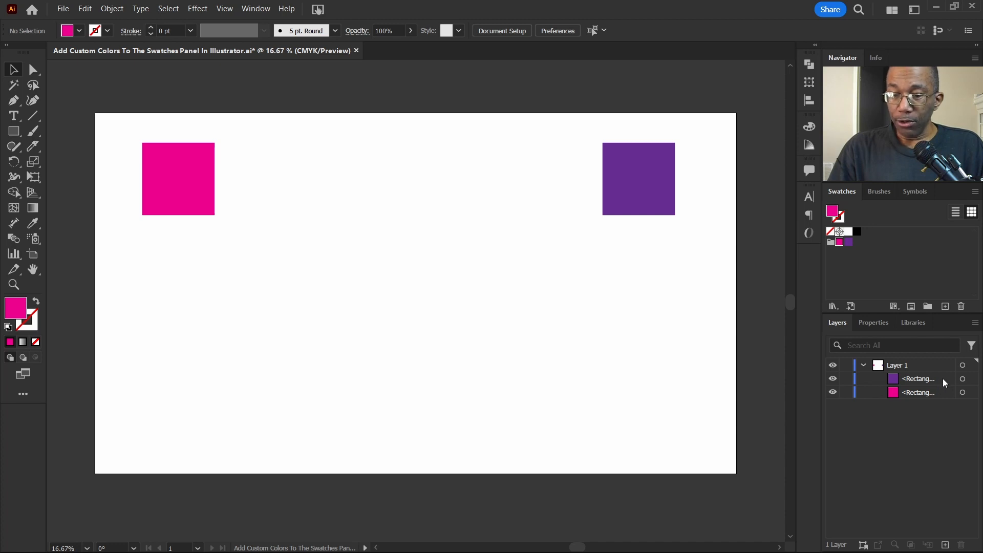
left_click(918, 378)
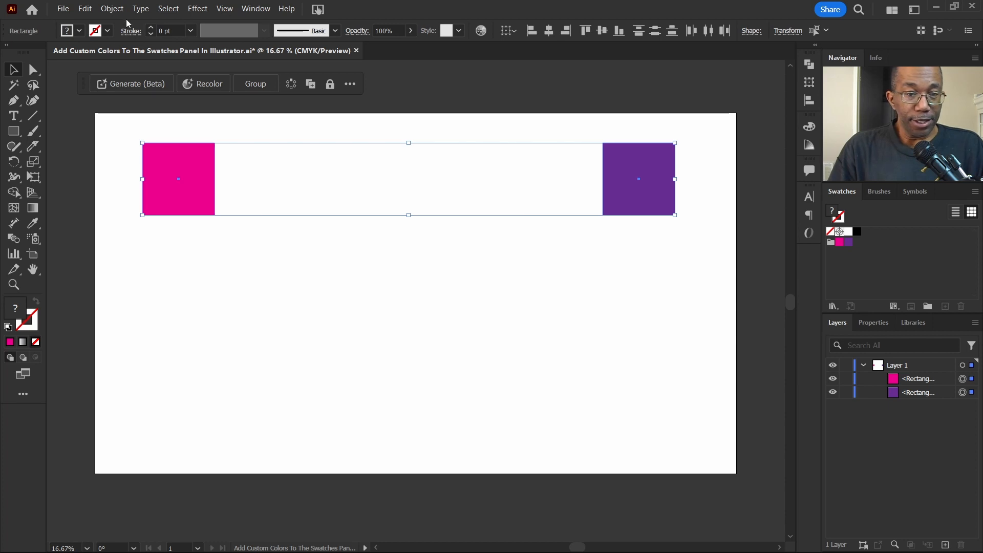
- Select both squares and set Blend Options spacing to 8 Specified Steps
left_click(111, 9)
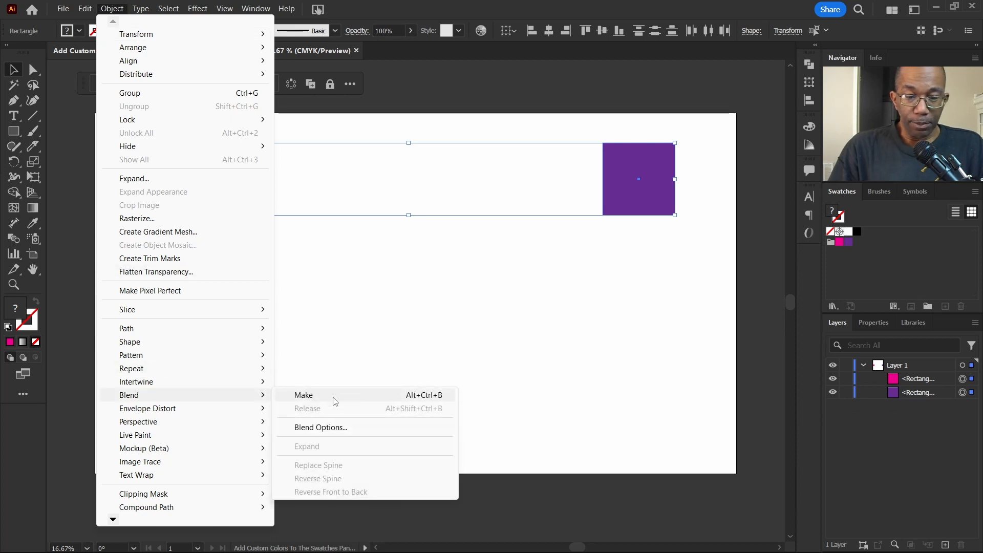
left_click(319, 427)
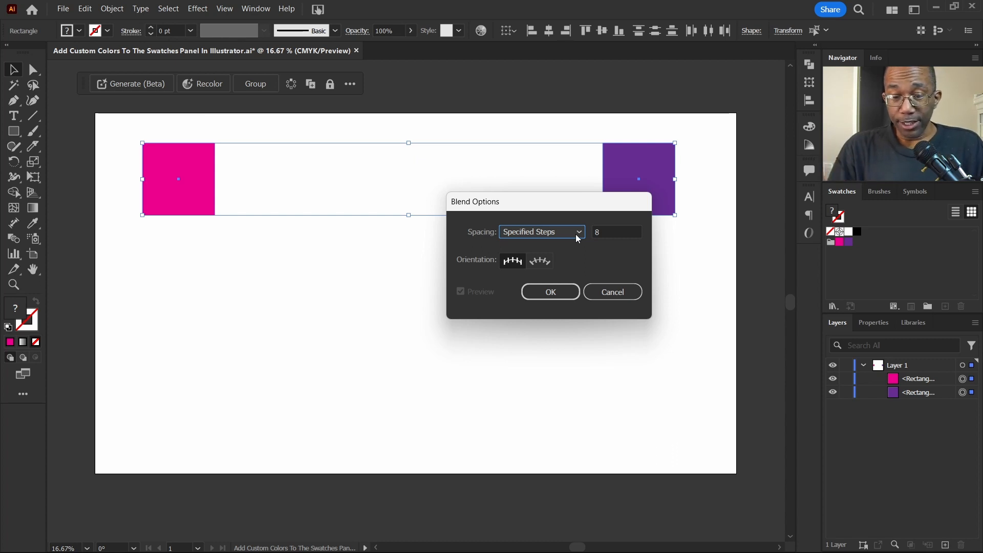
mouse_move(527, 289)
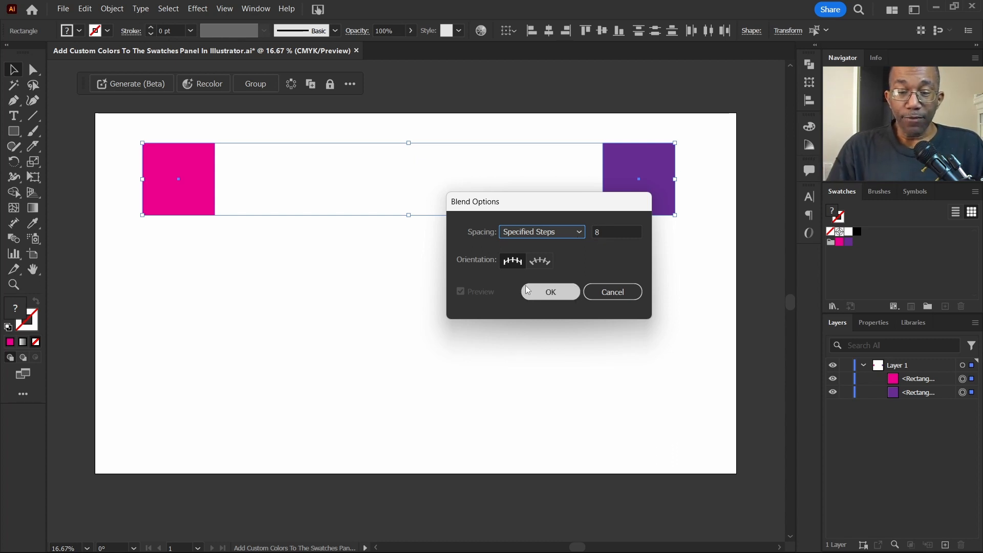
mouse_move(512, 261)
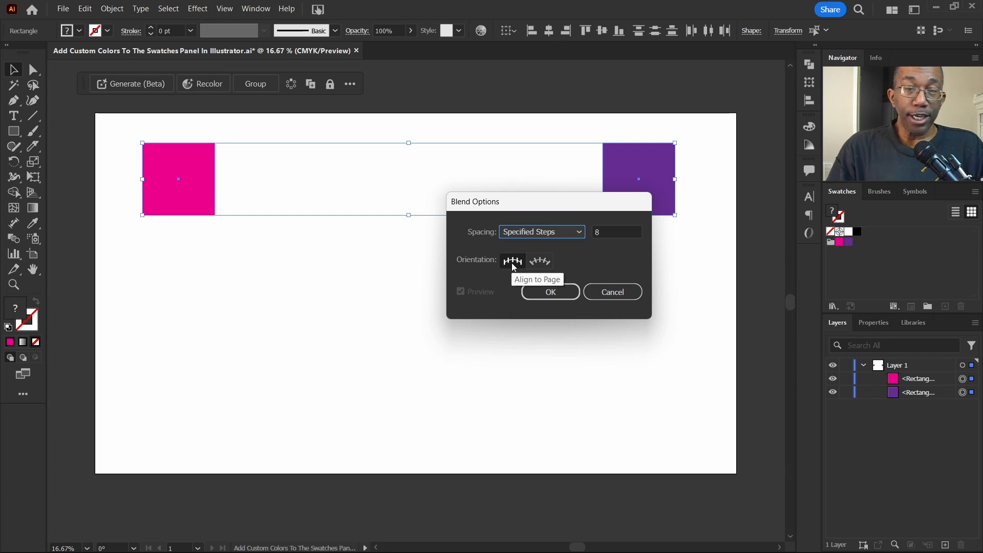
left_click(550, 292)
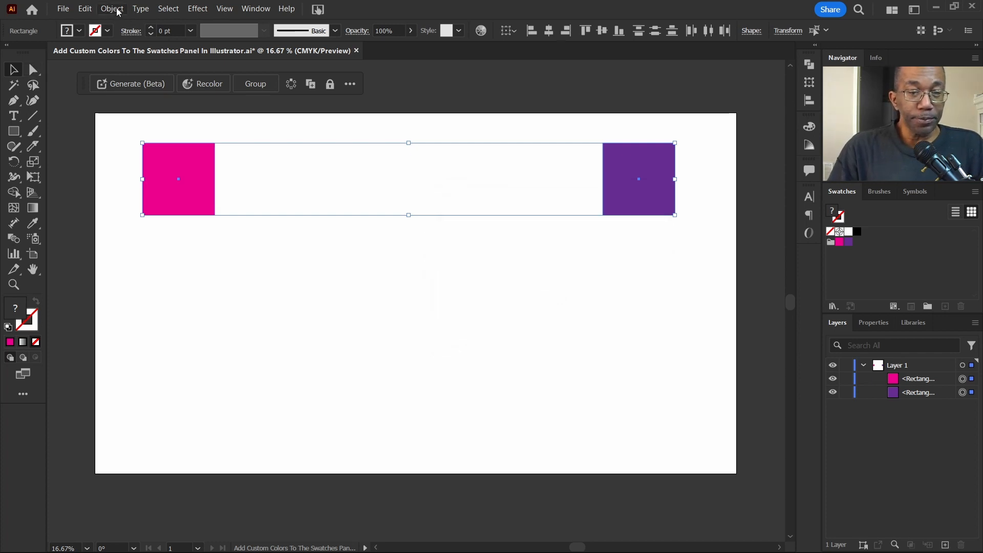
- Apply Object > Blend > Make to the pink and purple squares
left_click(110, 9)
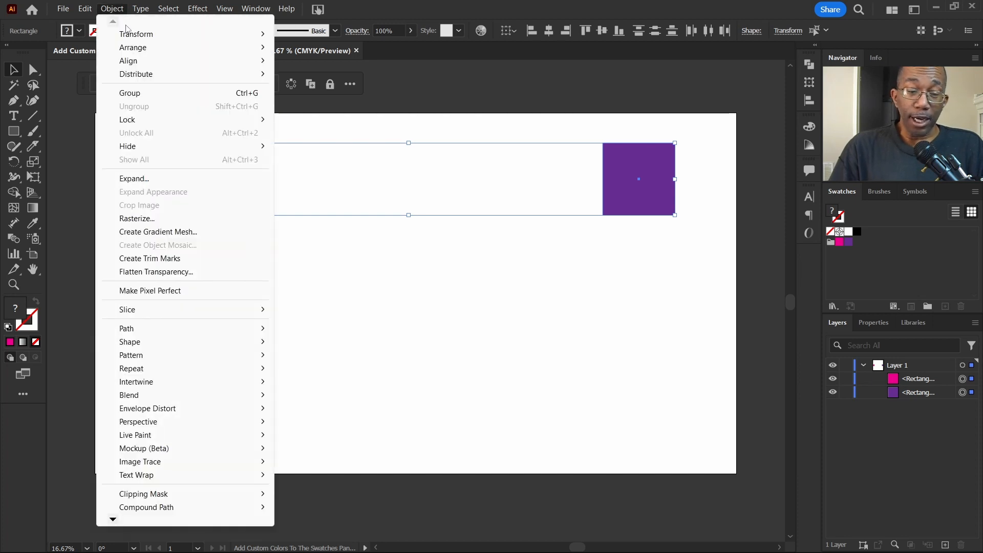
mouse_move(129, 395)
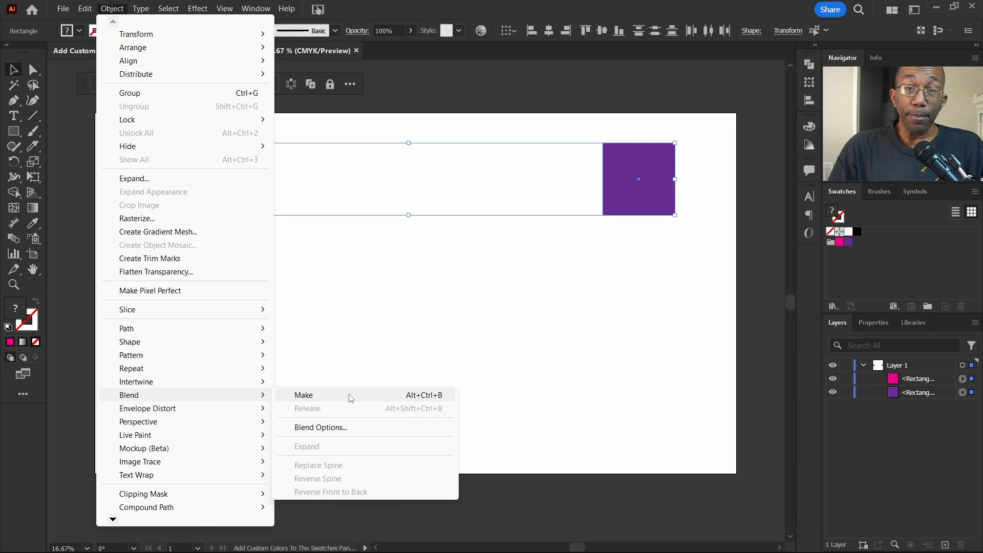
left_click(303, 394)
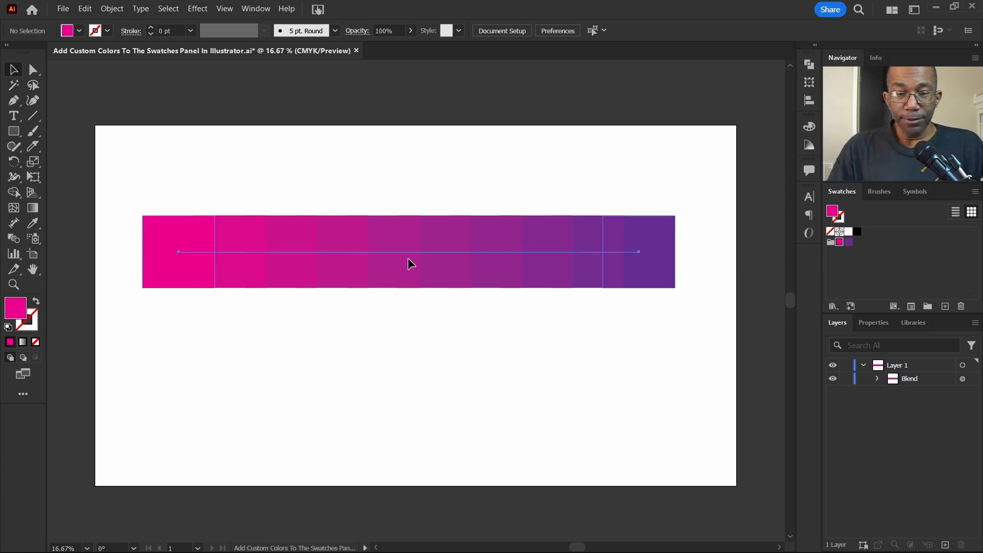
- Expand the selected blend with Object and Fill checked
left_click(408, 264)
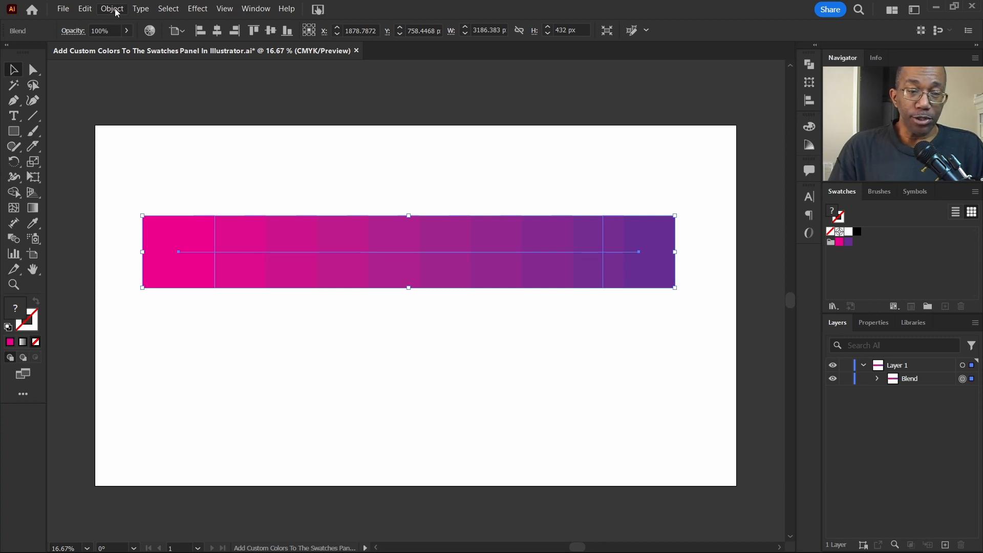
left_click(111, 8)
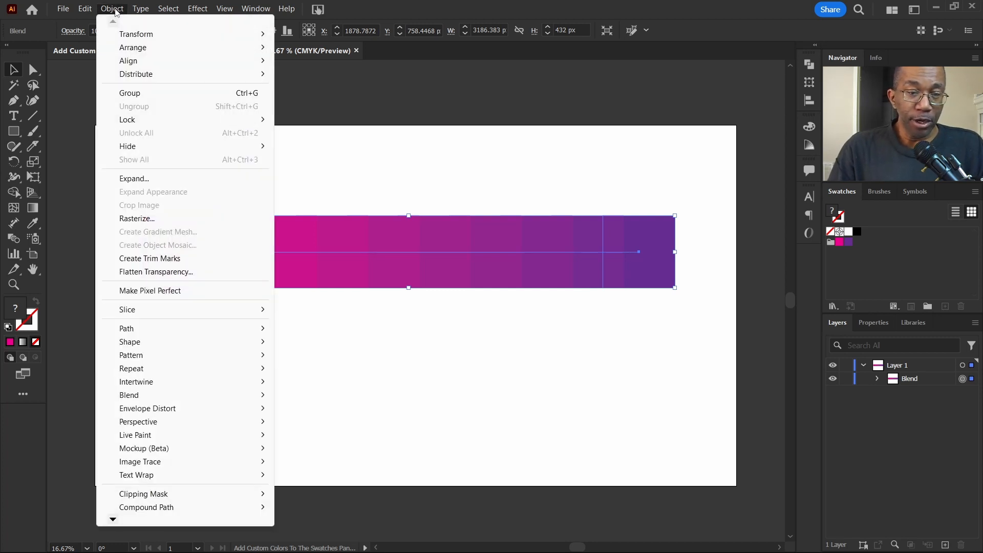
mouse_move(185, 180)
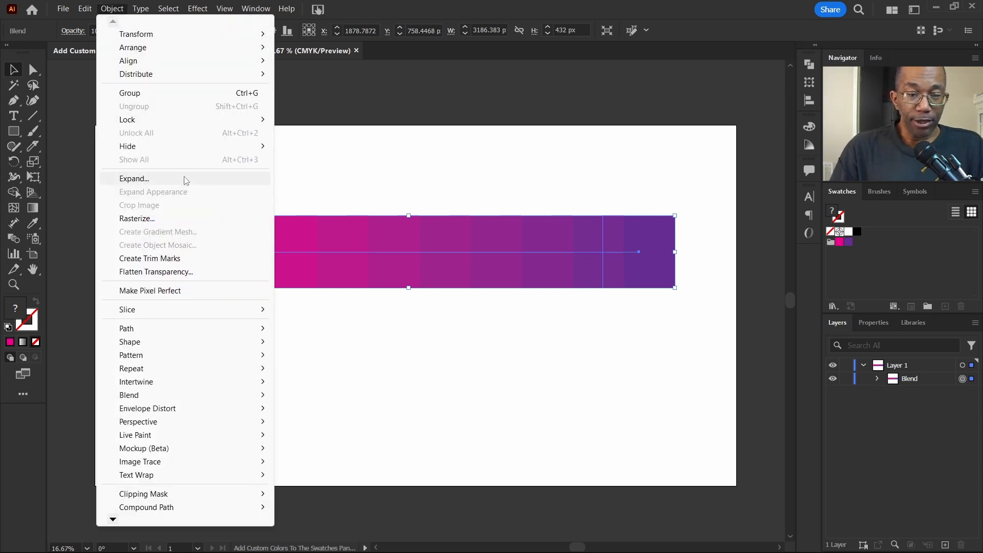
left_click(133, 179)
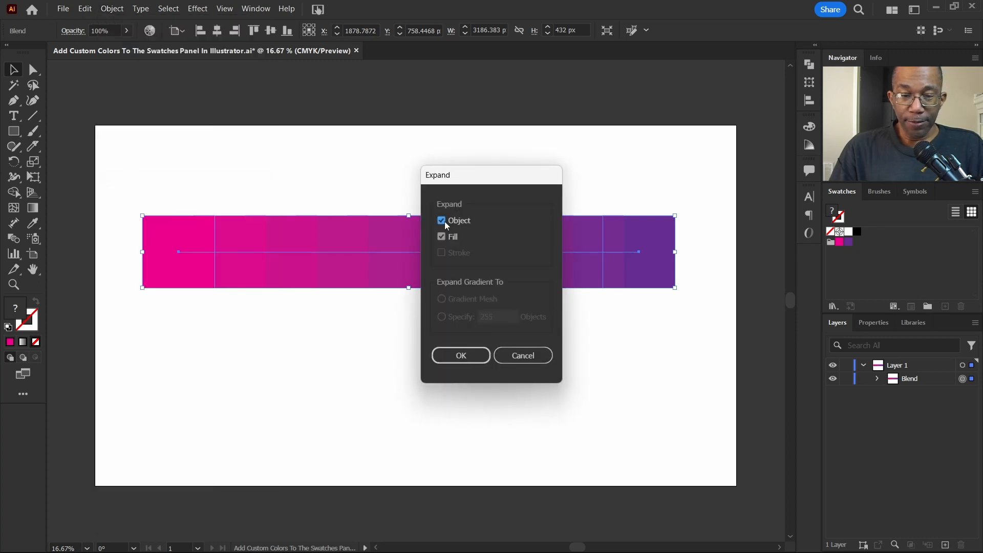
mouse_move(461, 229)
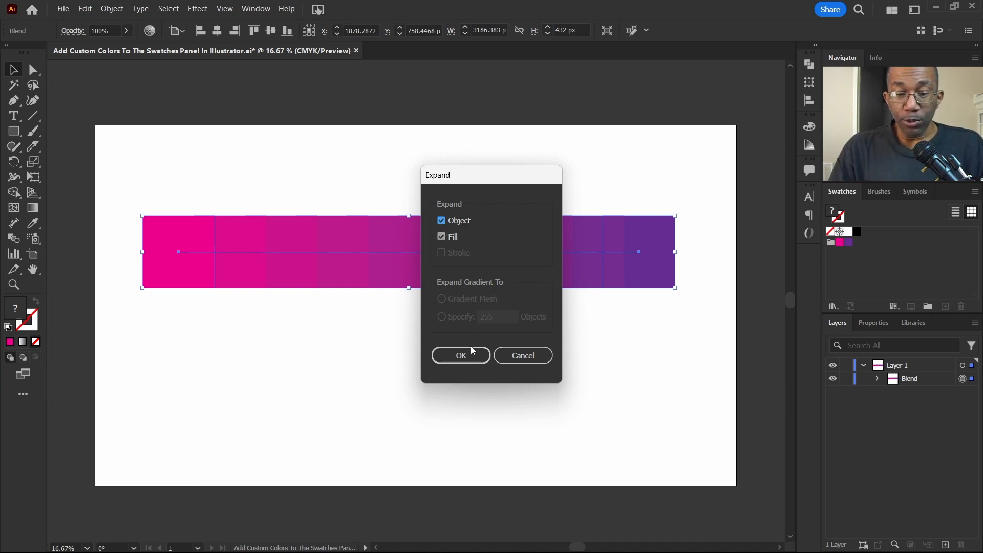
left_click(461, 355)
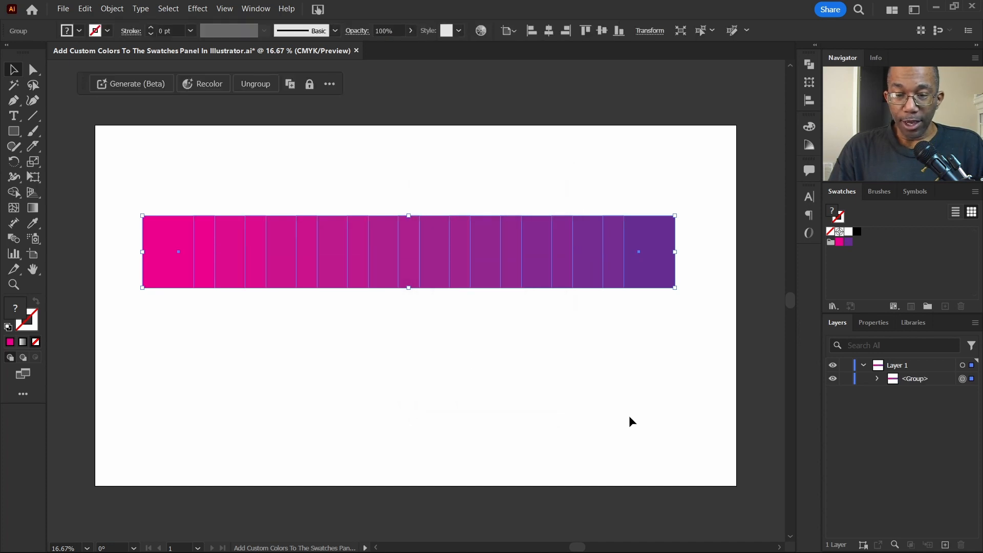
mouse_move(531, 366)
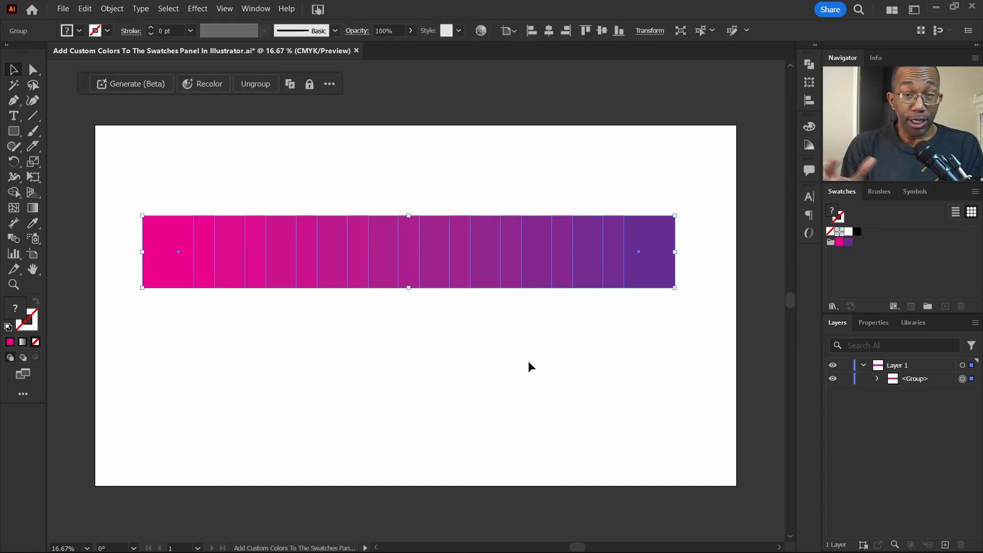
mouse_move(142, 202)
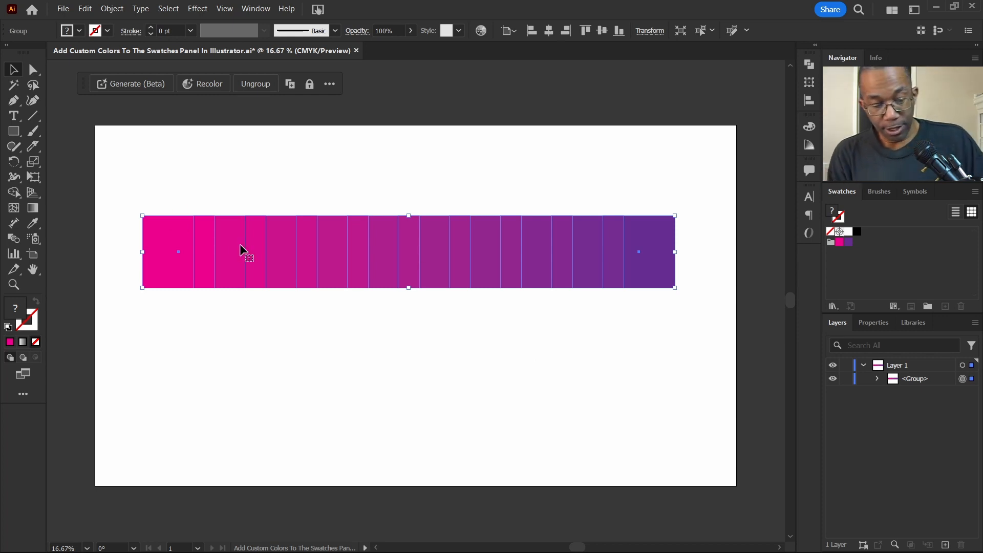
- Ungroup the expanded strip into individual coloured rectangle paths
left_click(256, 83)
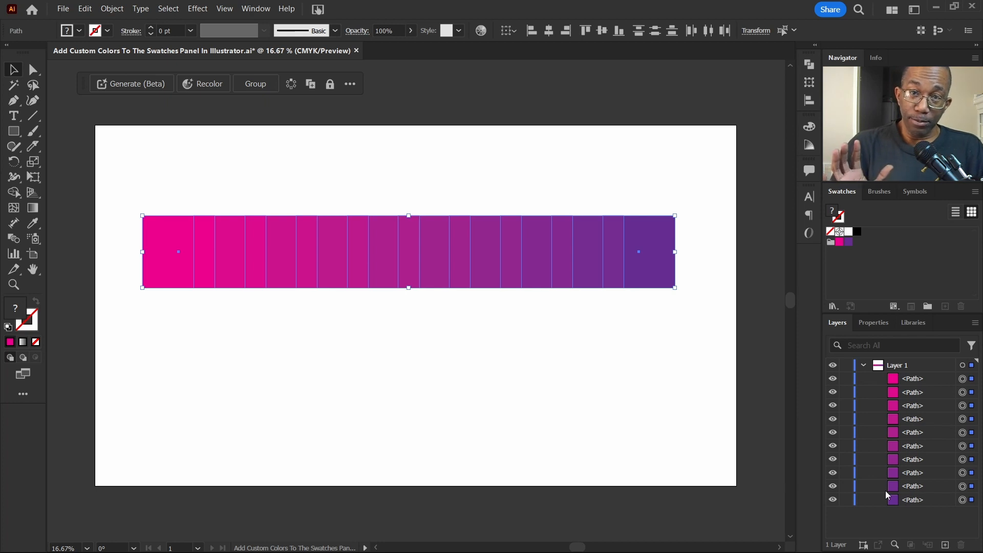
mouse_move(899, 487)
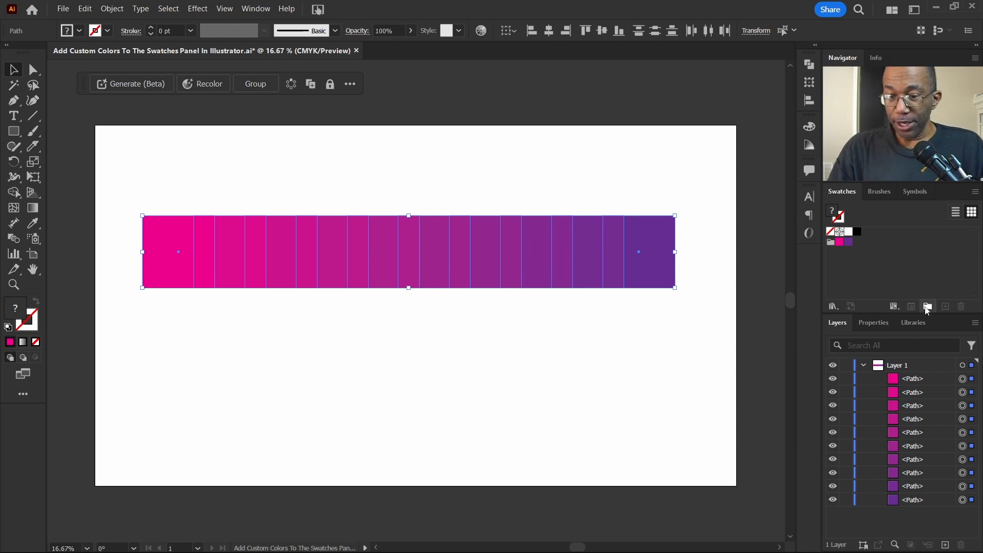
mouse_move(926, 306)
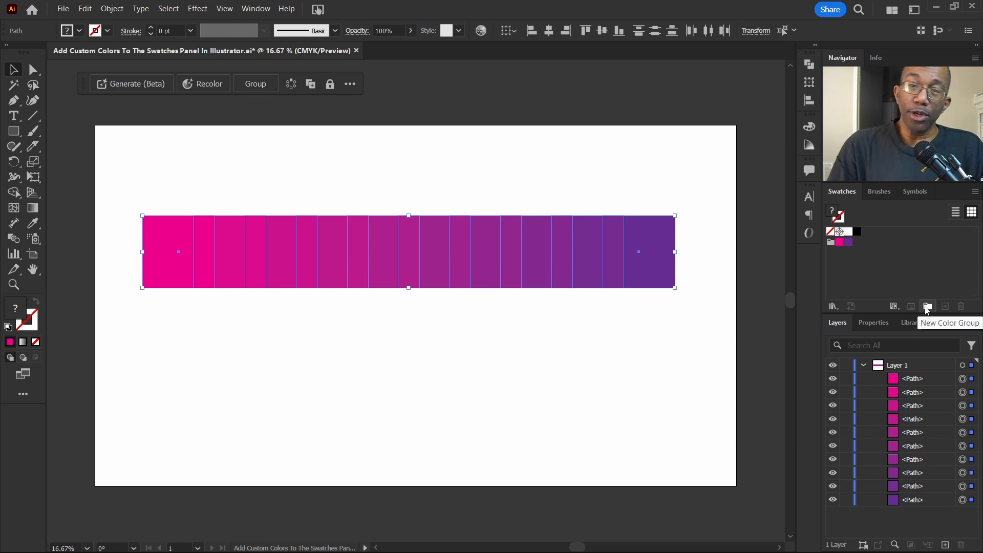
left_click(927, 306)
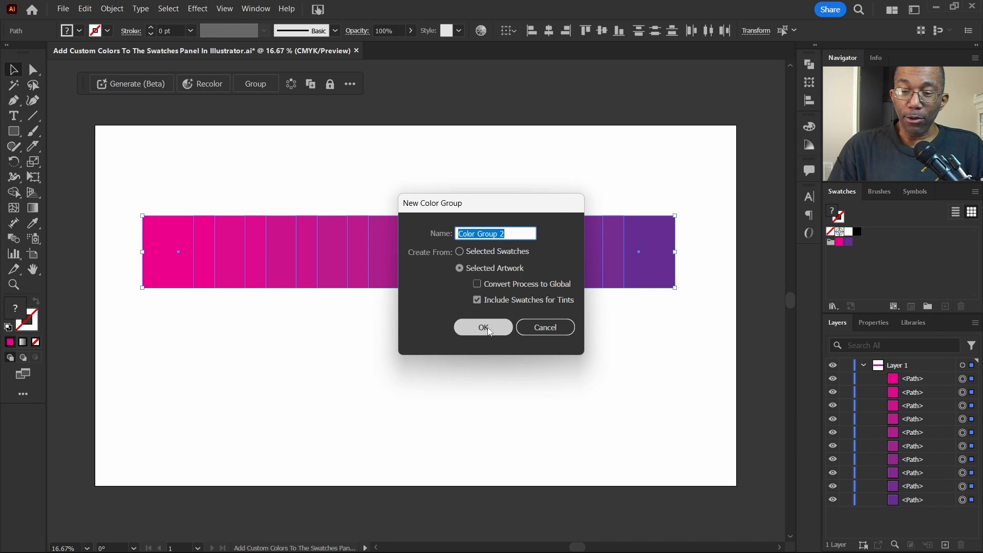
- Confirm a new colour group created from the selected artwork
left_click(483, 327)
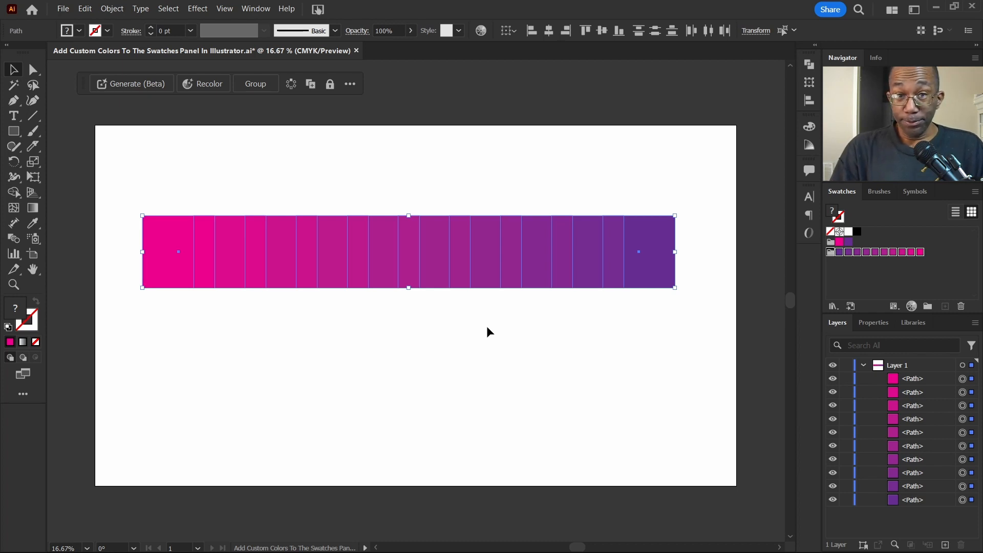
mouse_move(584, 357)
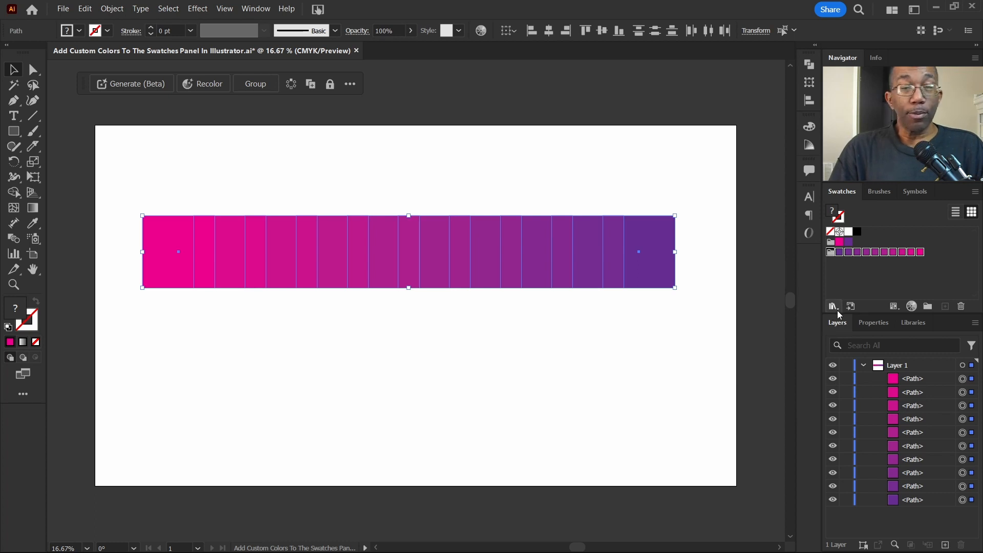
mouse_move(833, 307)
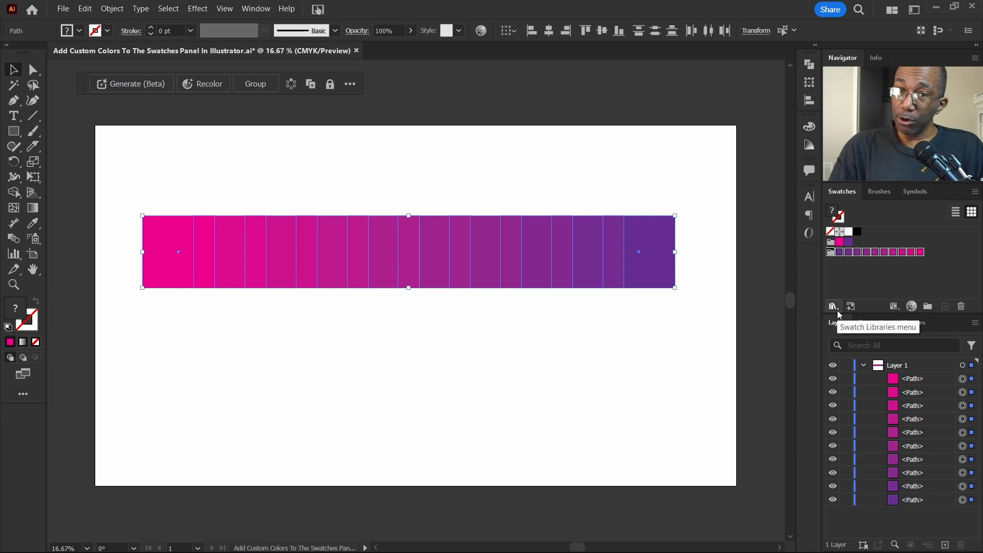
mouse_move(834, 311)
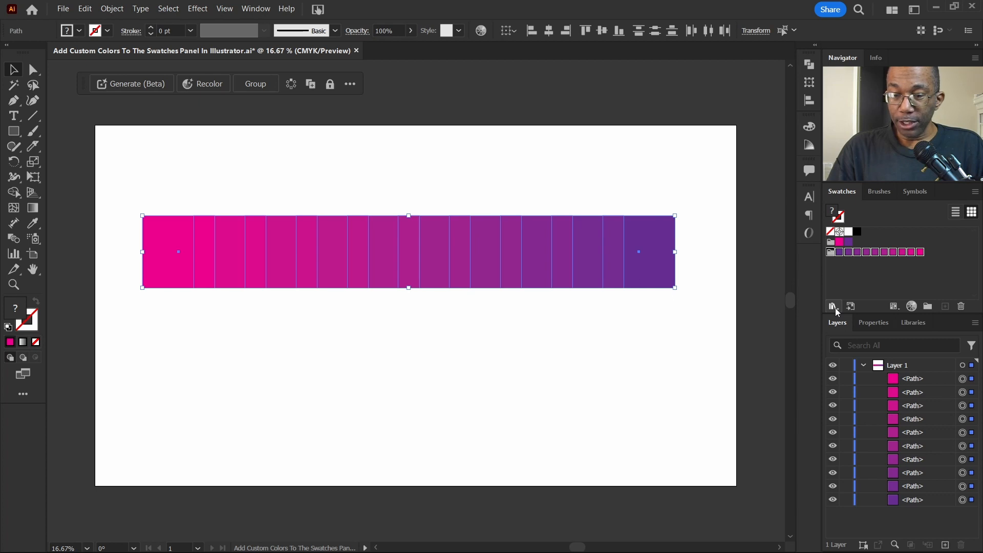
- Save the swatches as a library file named 'Pink Purple Gradient'
left_click(833, 306)
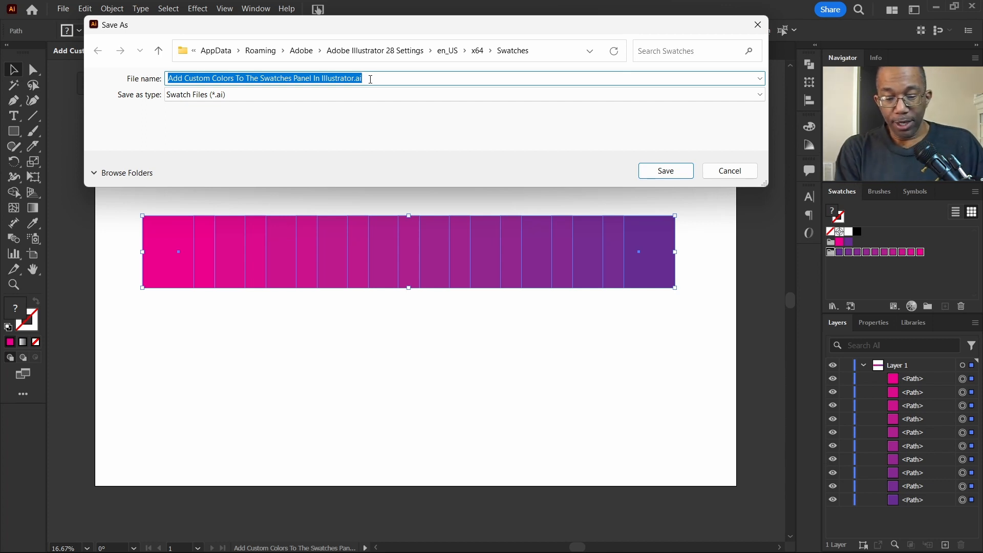
type("Pink Purple")
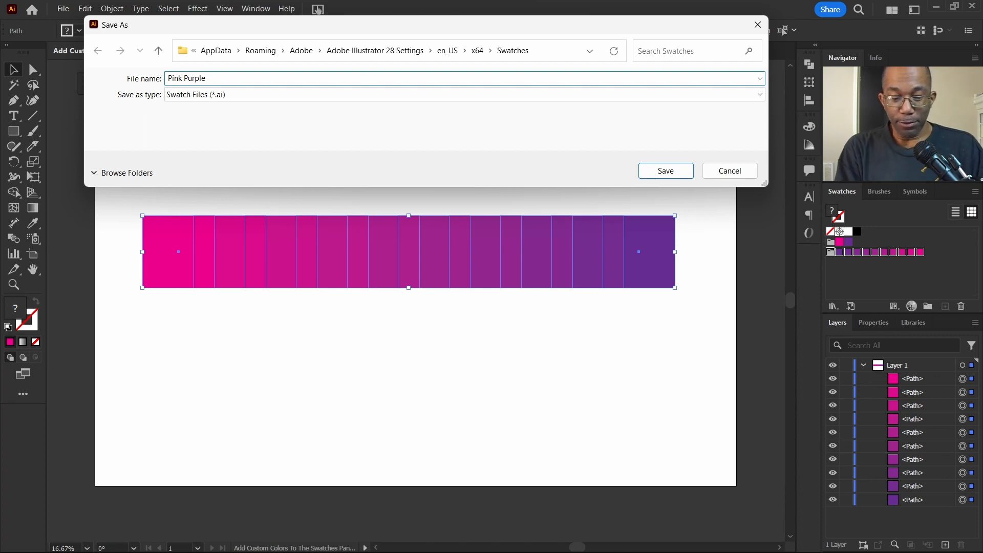
type("Gr")
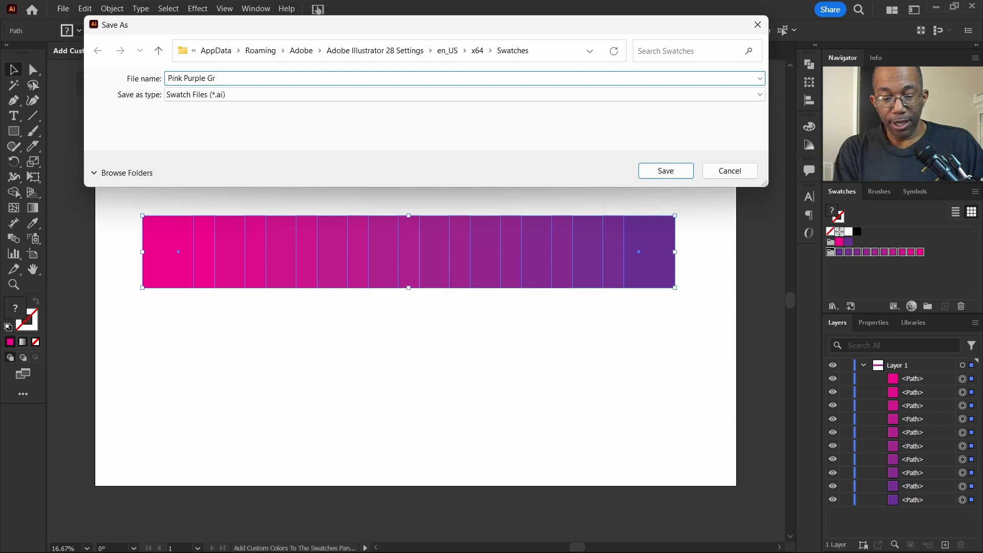
type("a")
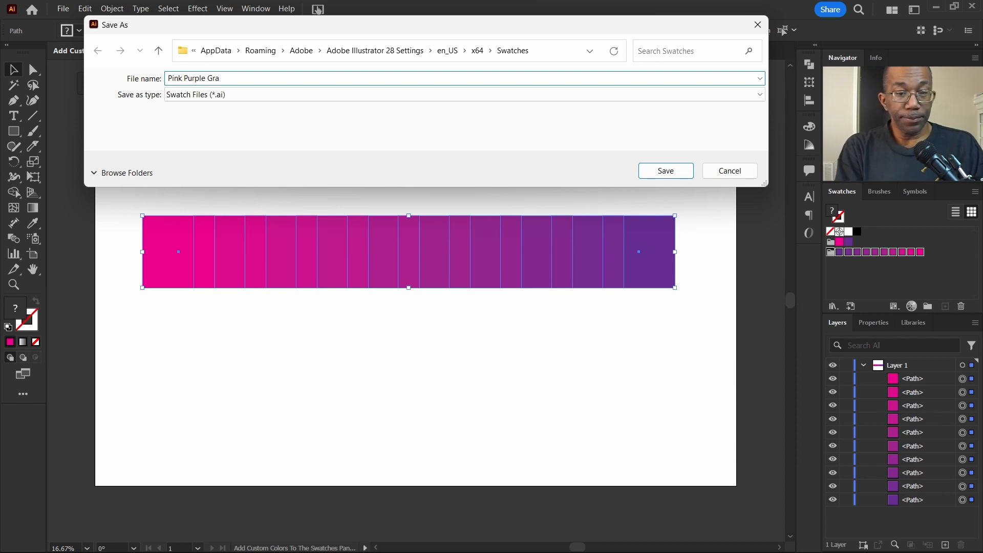
type("dient")
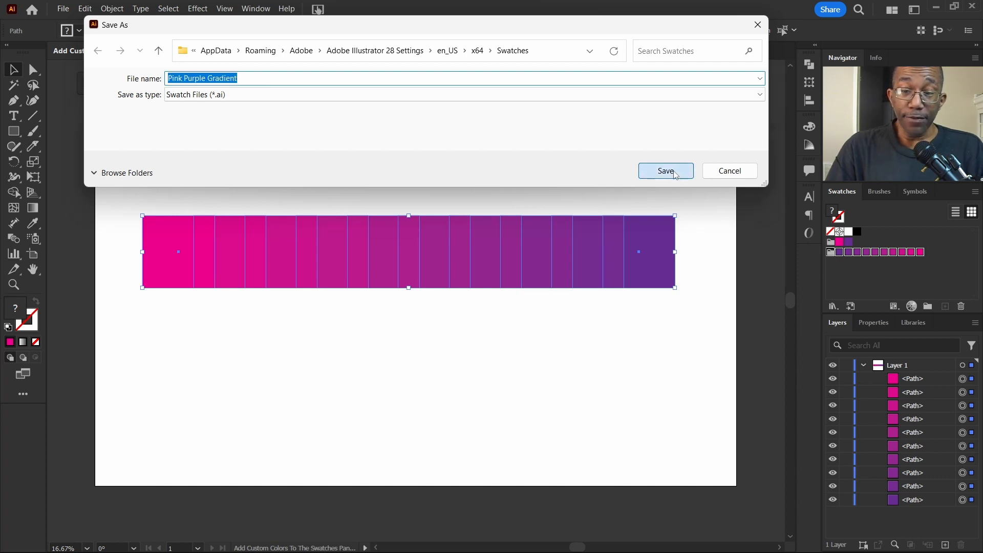
left_click(666, 170)
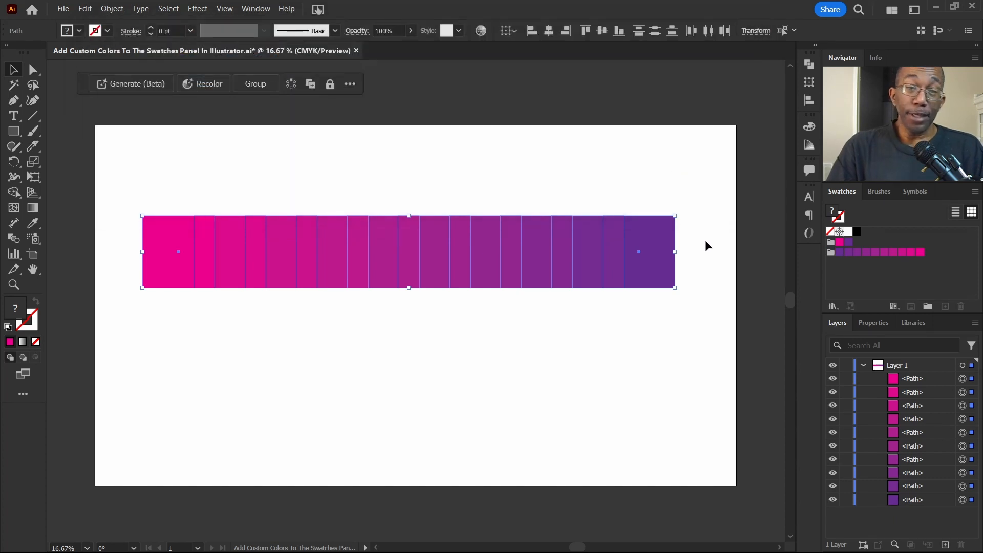